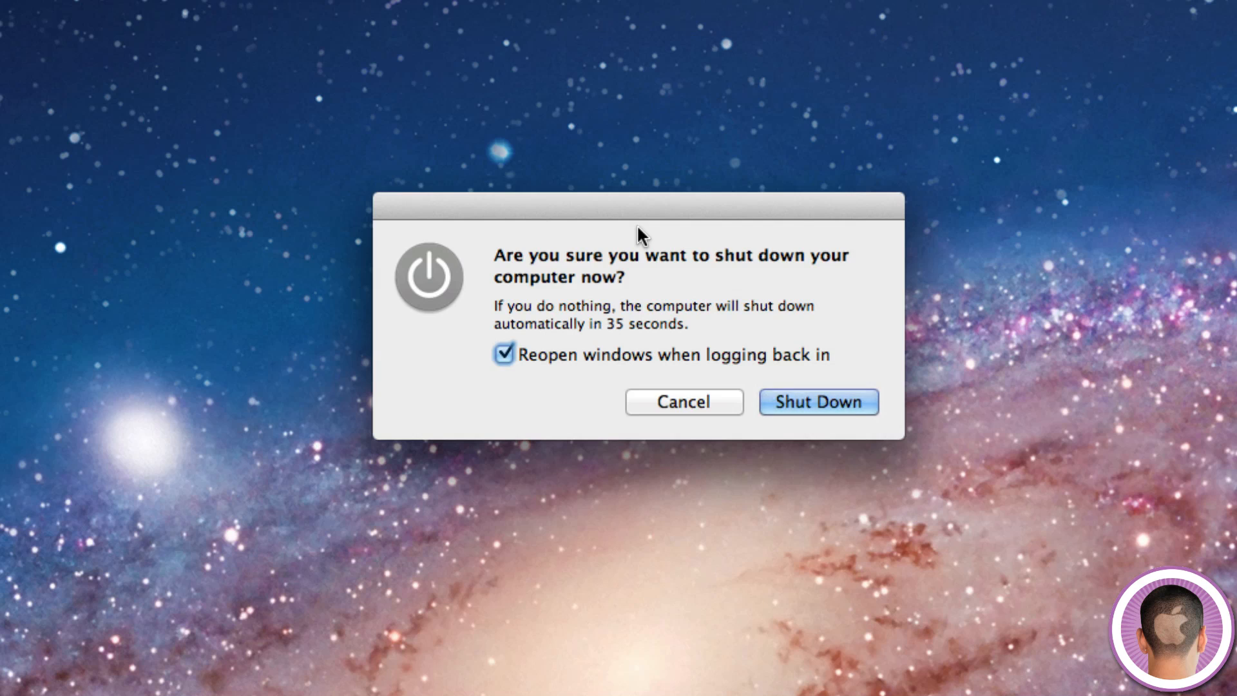
Uncheck 'Reopen windows when logging back in', cancel, reopen Shut Down to see it re-checked, cancel.
click(504, 355)
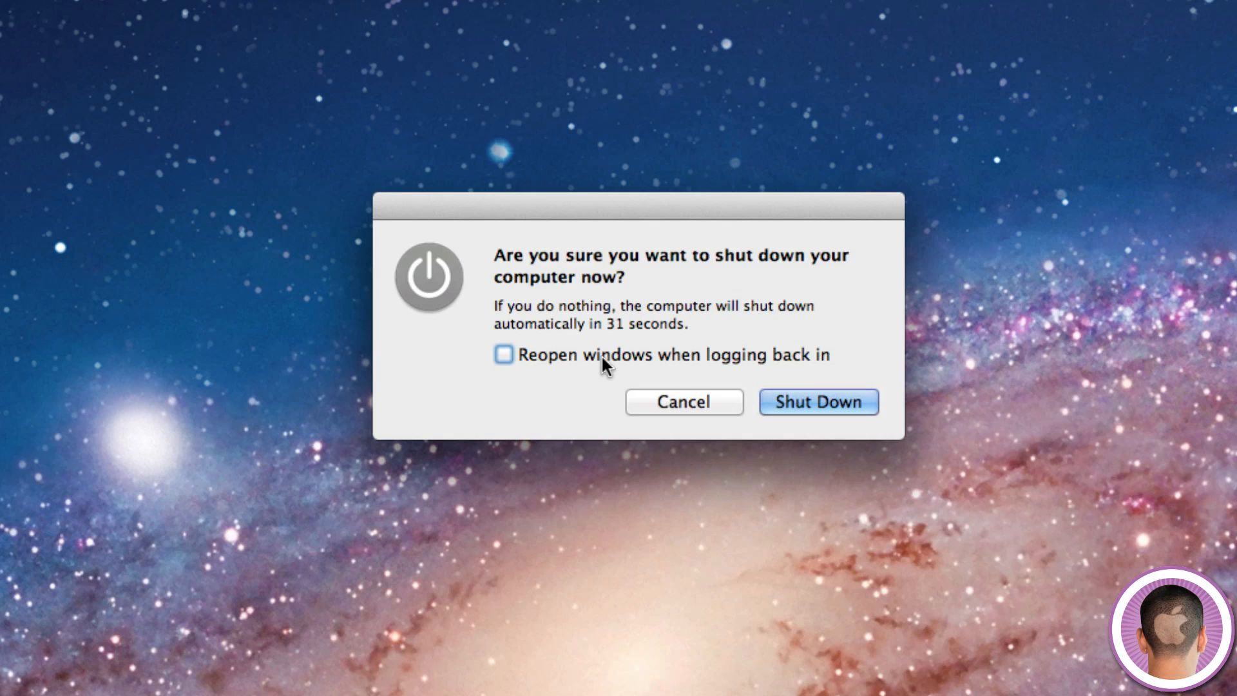
click(683, 401)
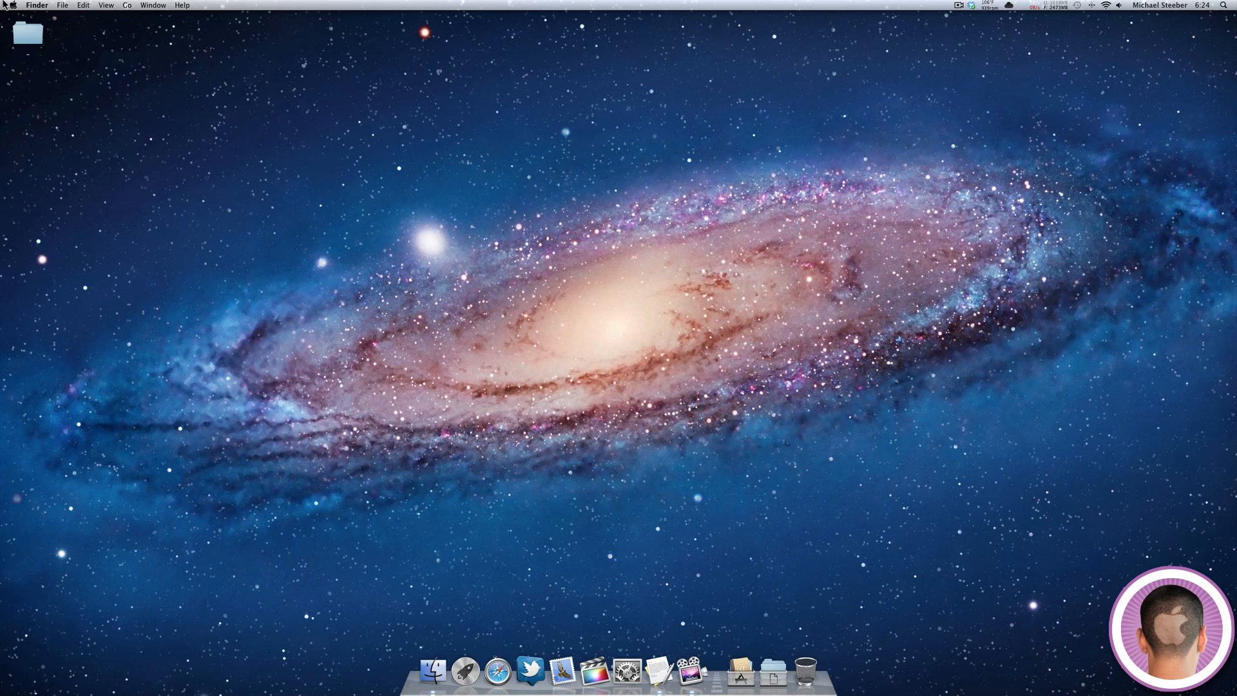
click(10, 5)
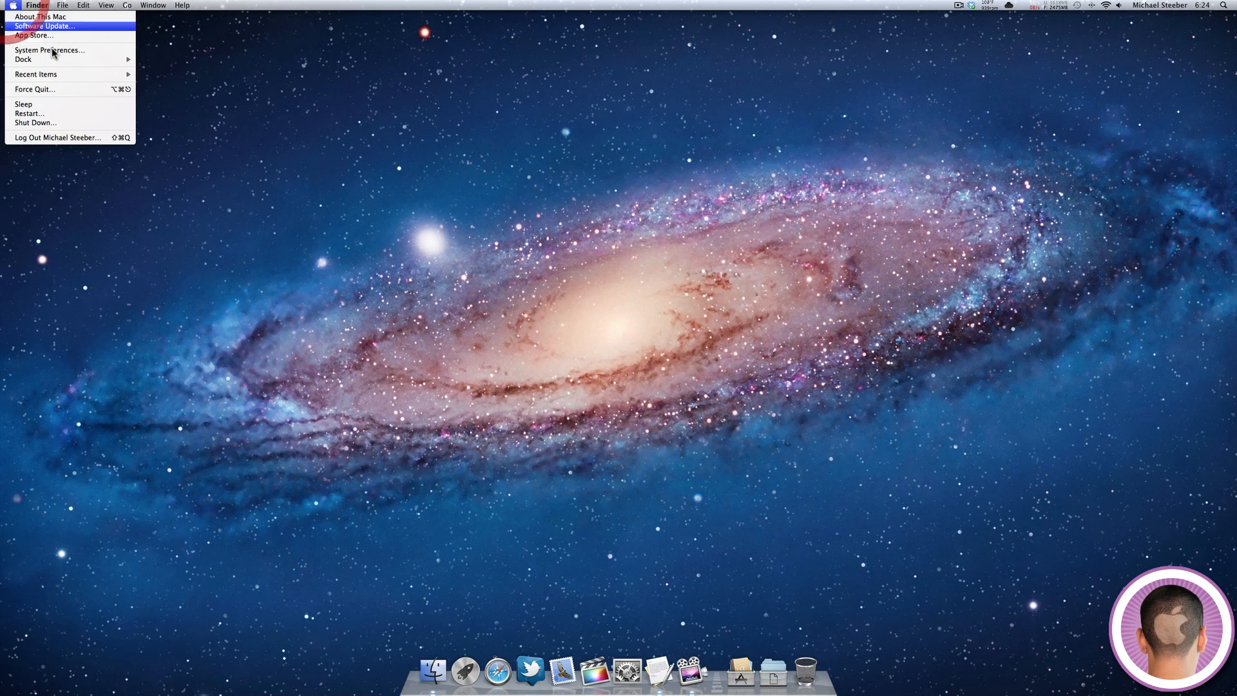
click(35, 124)
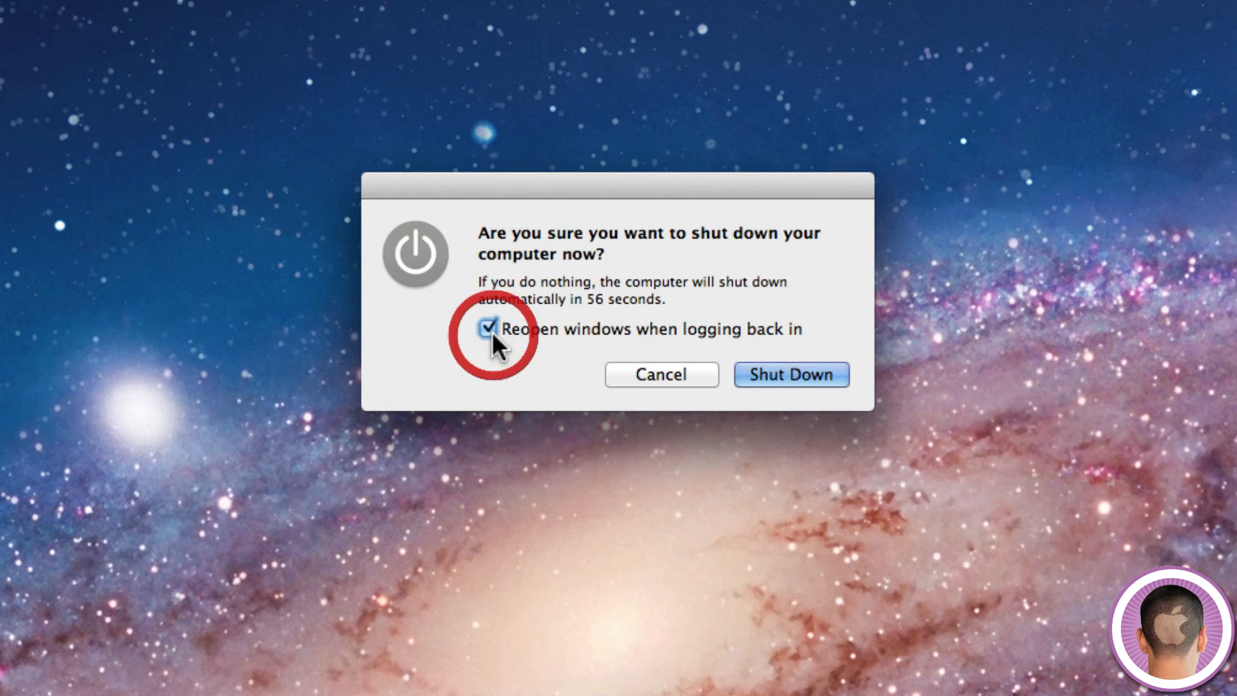
click(660, 374)
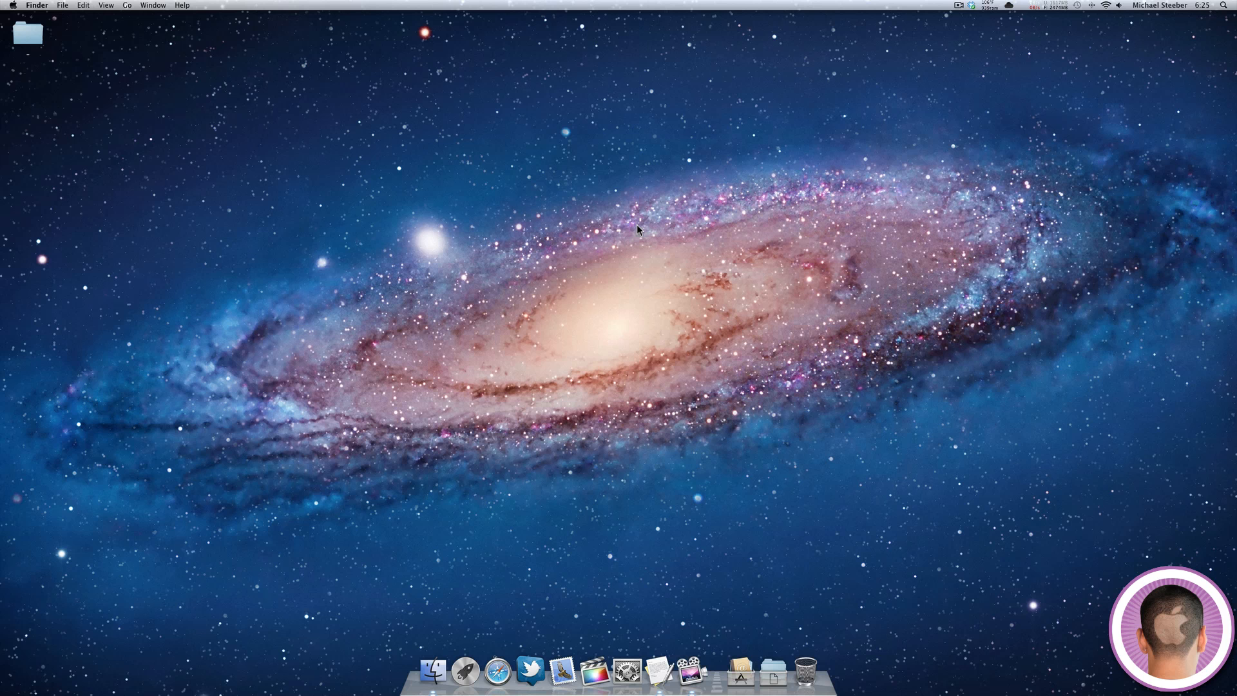
mouse_move(704, 431)
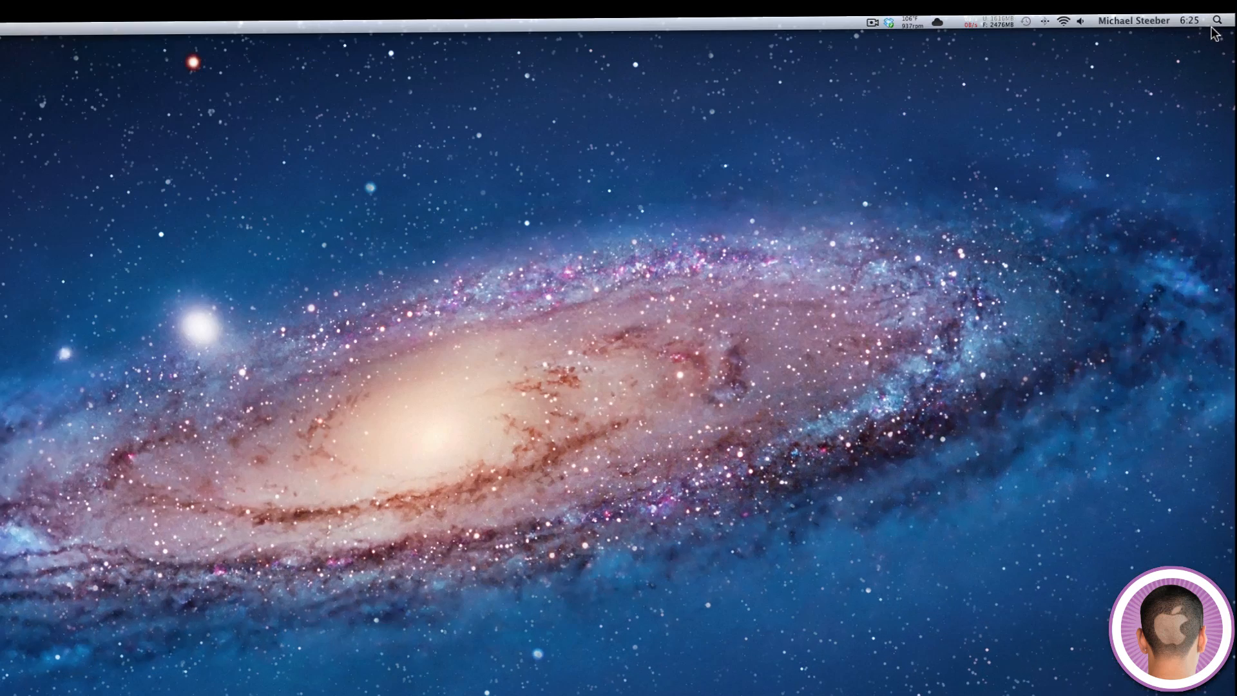
Launch Terminal through a Spotlight search for 'terminal'.
click(1217, 21)
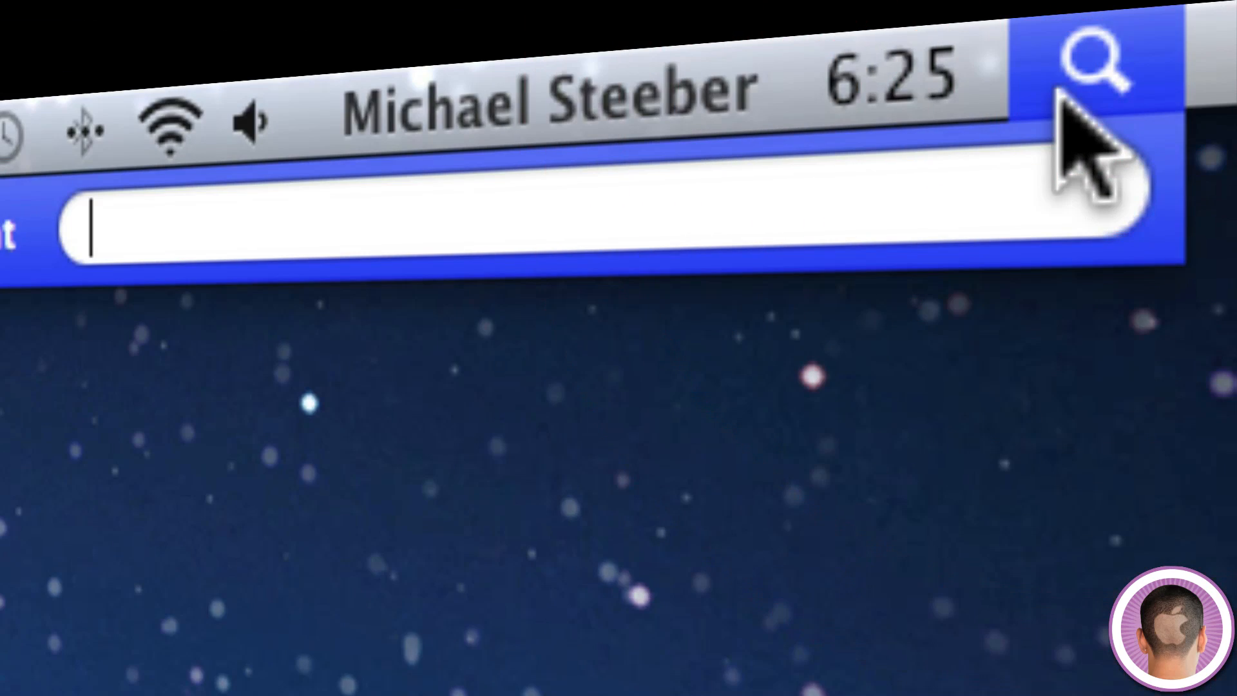
text(terminal)
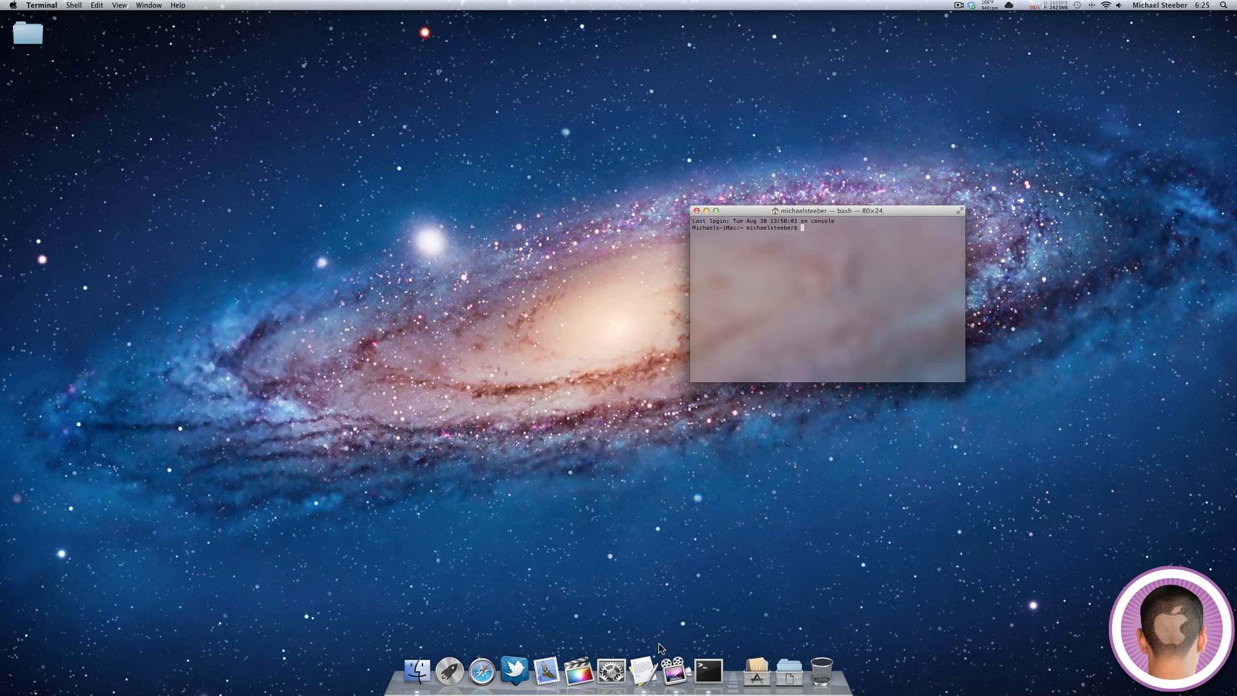
mouse_move(647, 671)
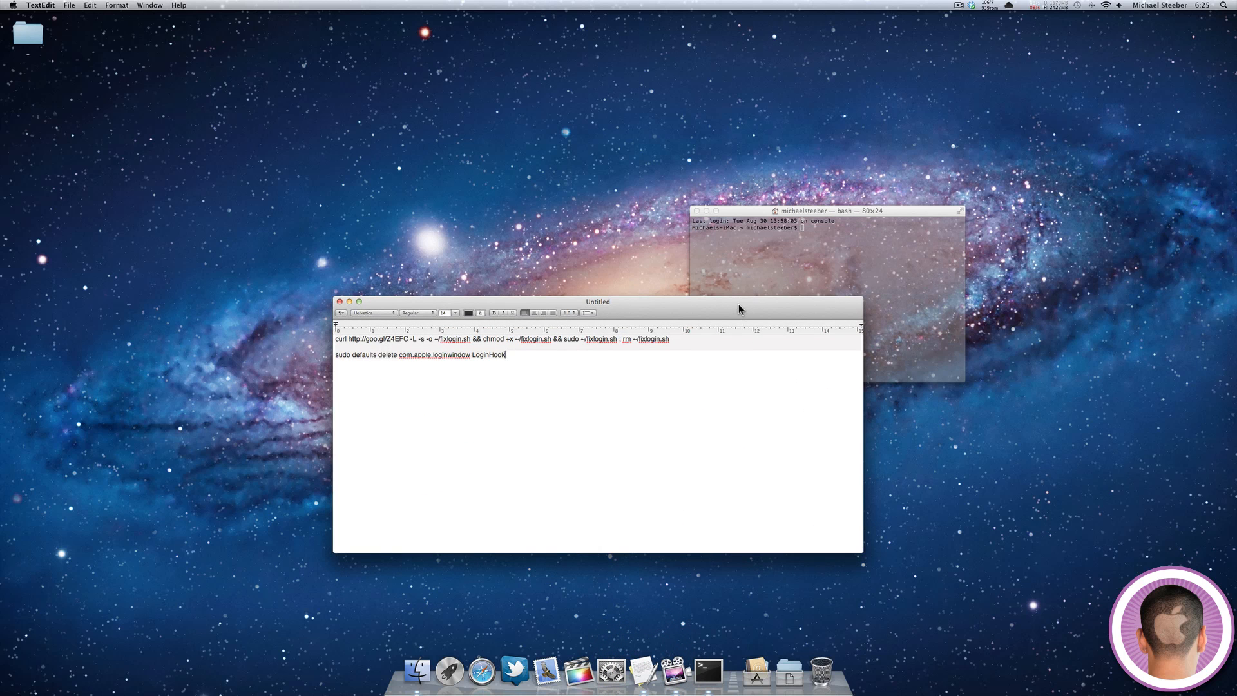
Run the curl command that downloads fixlogin.sh, makes it executable and runs it with sudo.
click(359, 301)
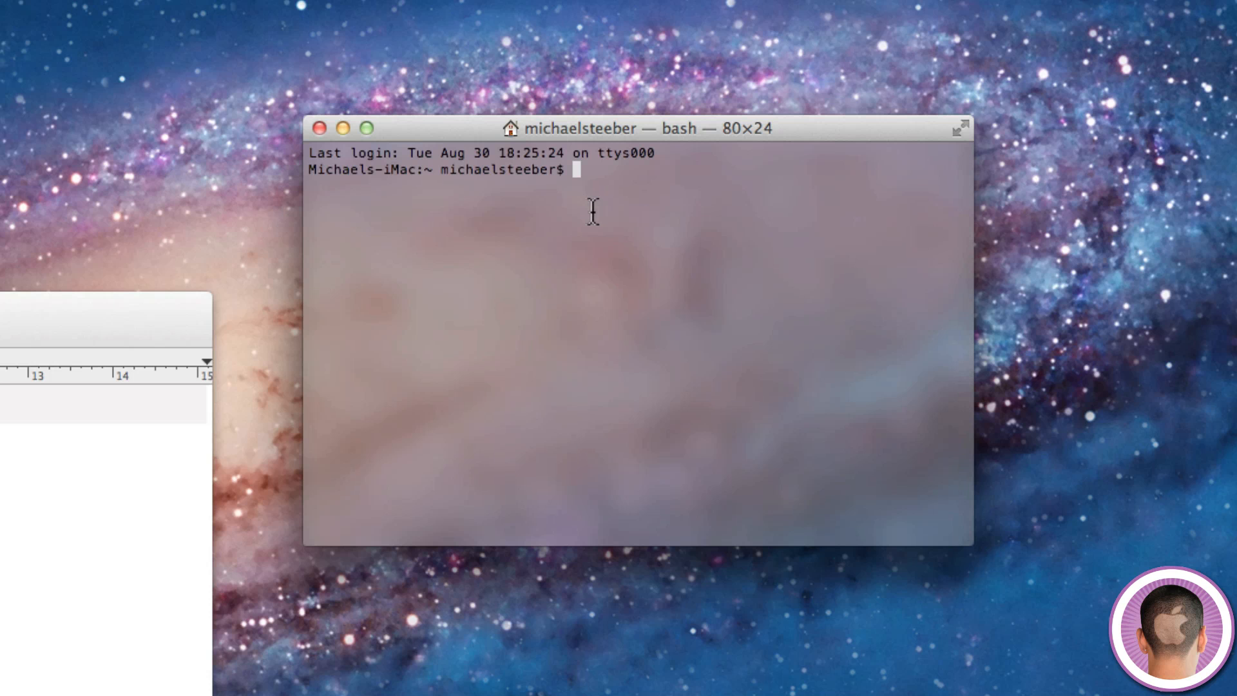
text(curl http://goo.gl/Z4EFC -L -s -o ~/fixlogin.sh && chmod +x ~/fixlogin.sh && sudo ~/fixlogin.sh ; rm ~/fixlogin.sh)
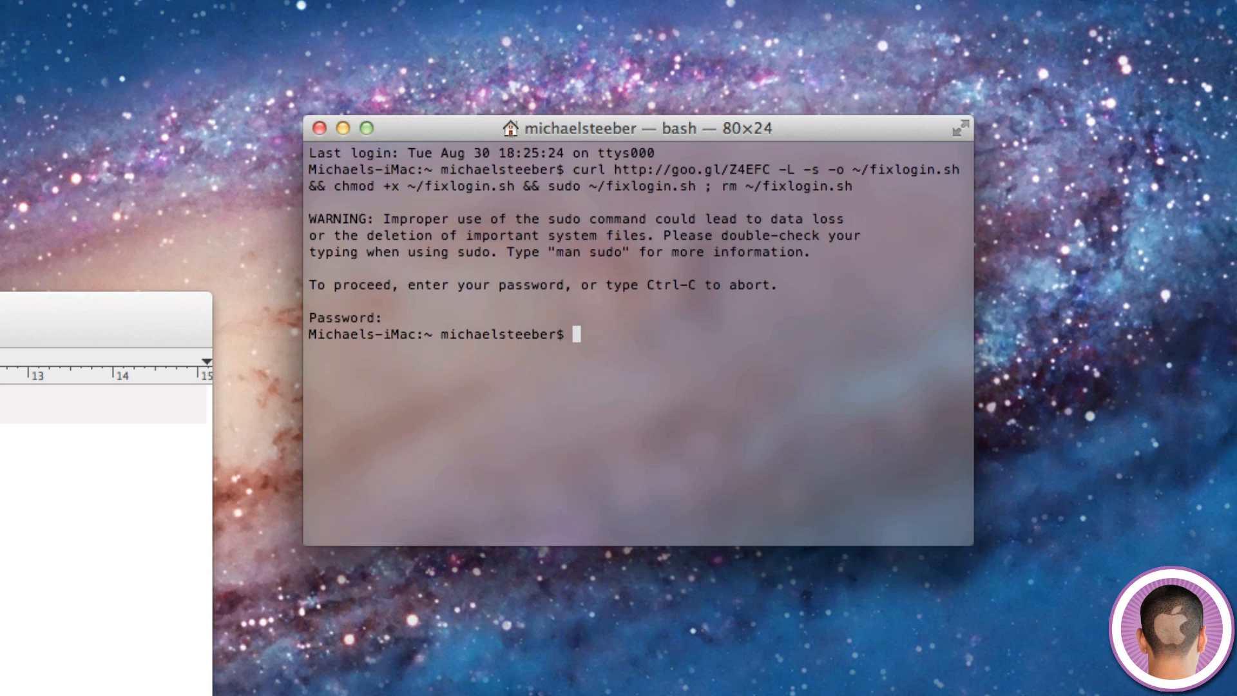
click(319, 128)
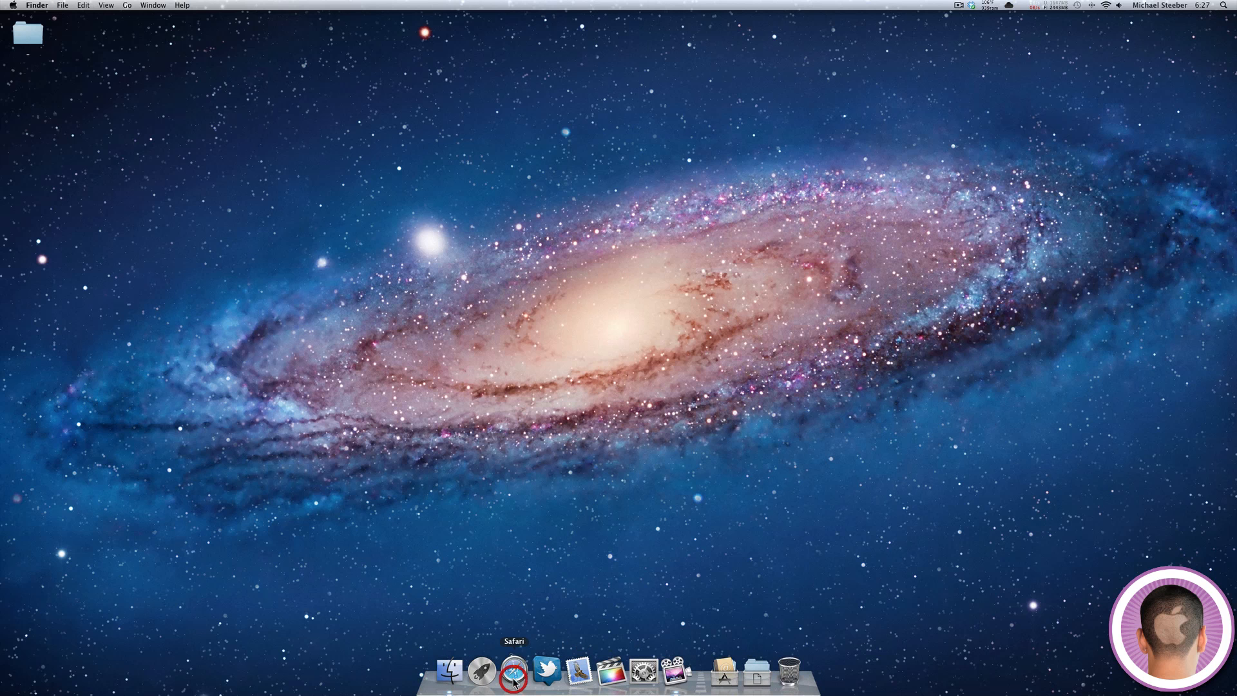
Launch Safari from the Dock so it opens on Top Sites.
click(514, 671)
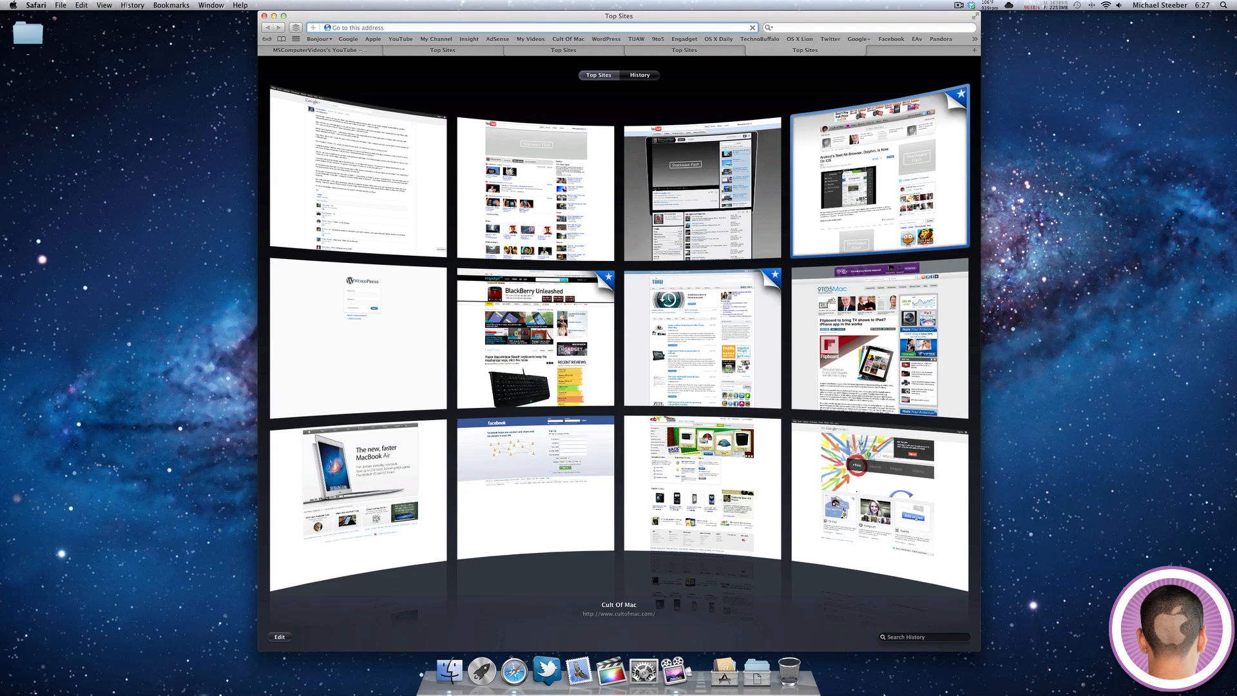
click(514, 672)
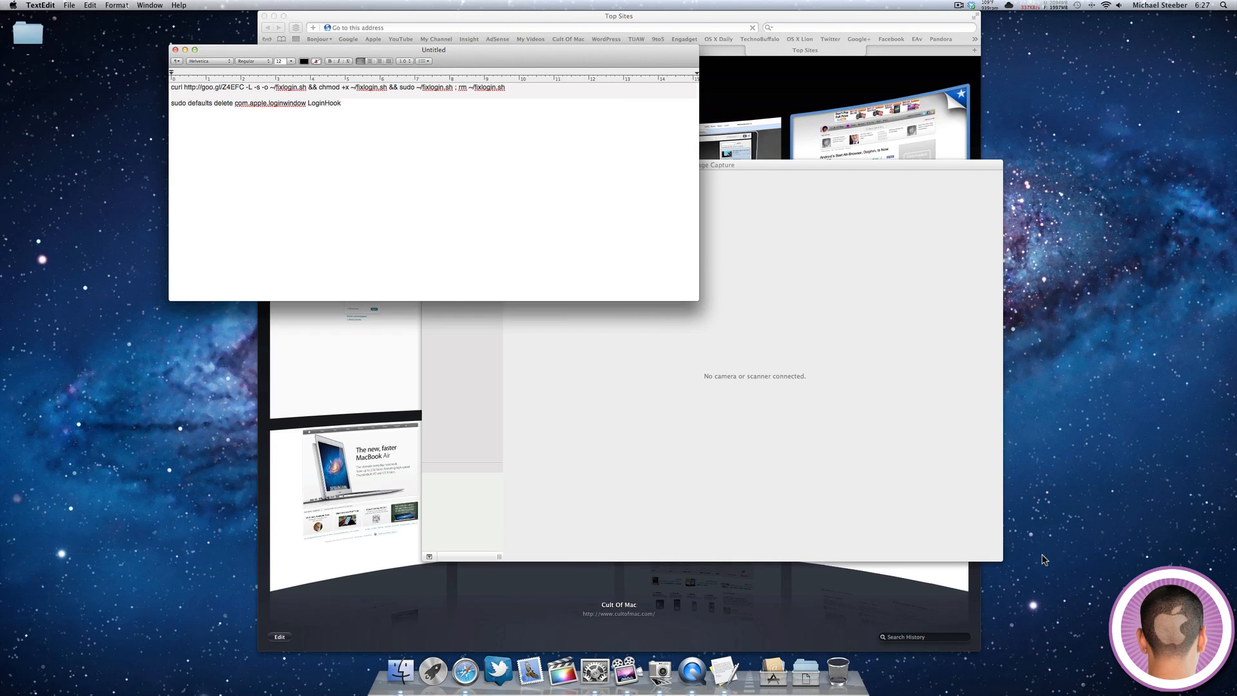
Shut down via Apple menu > Shut Down with 'Reopen windows' left checked.
click(7, 5)
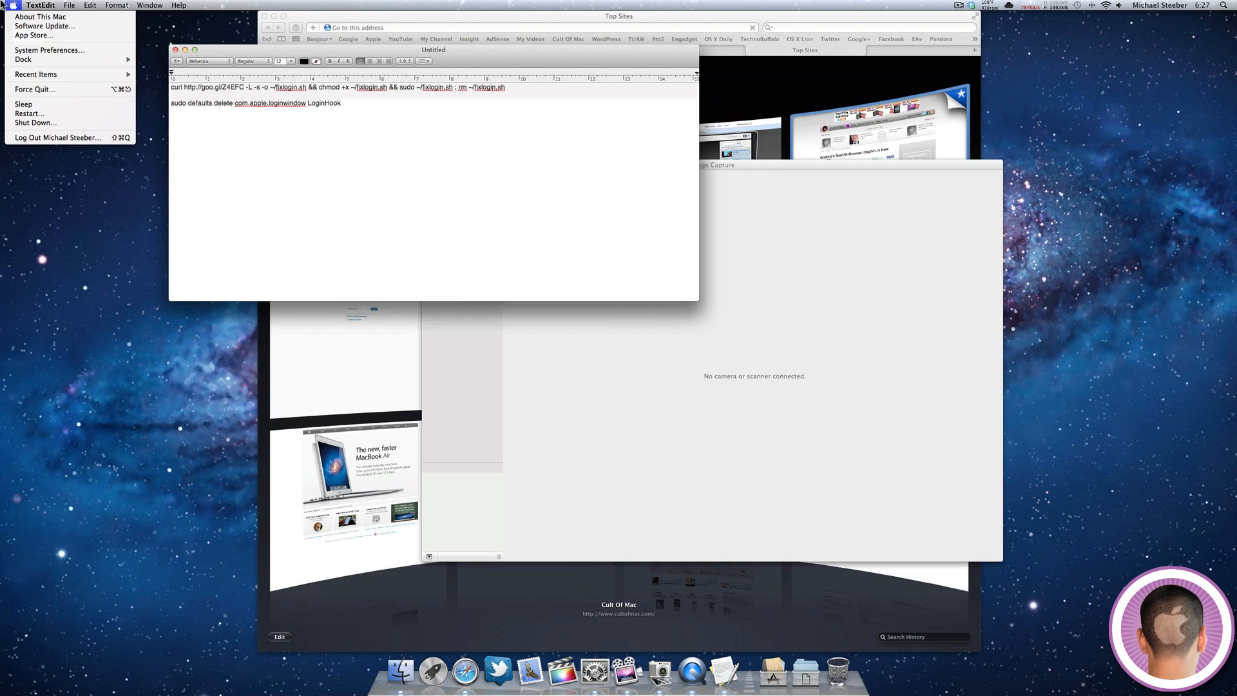
mouse_move(36, 122)
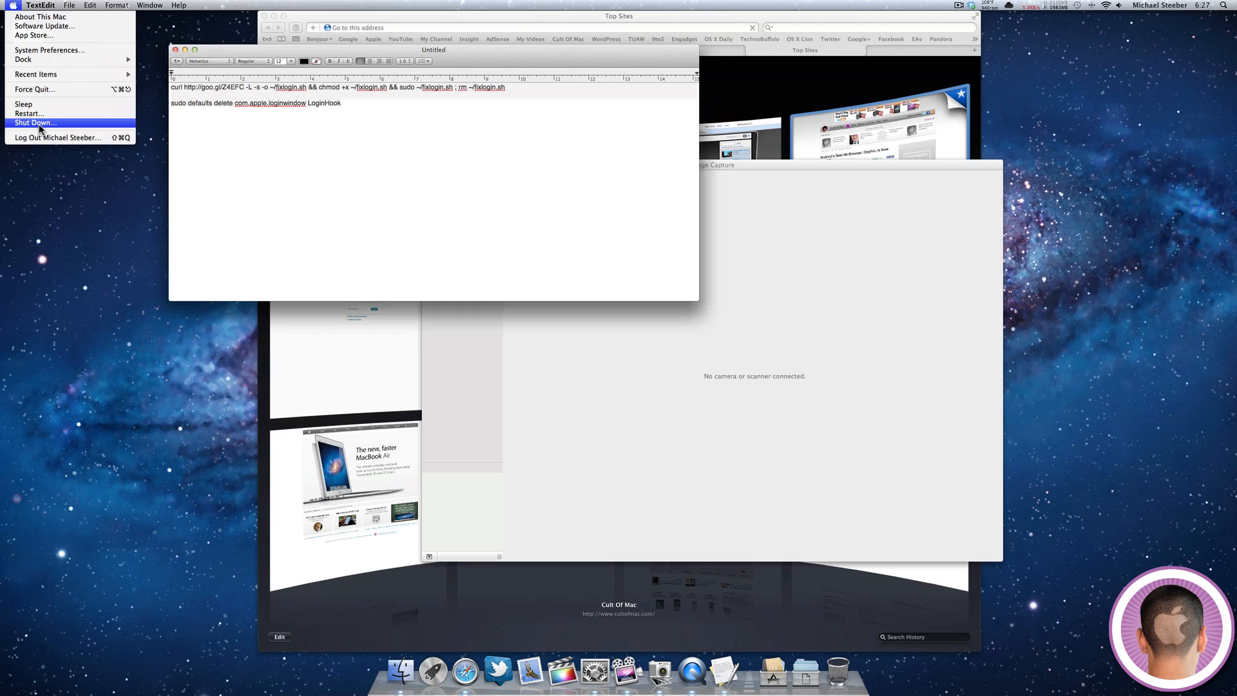
click(35, 123)
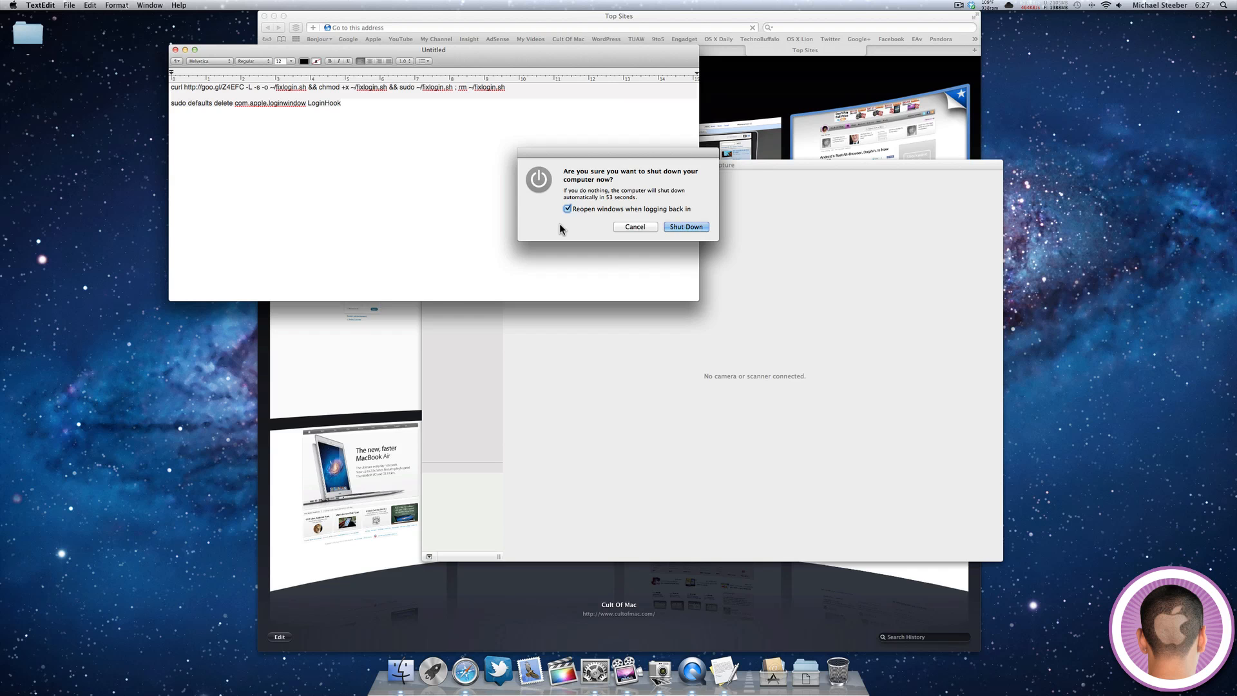
click(685, 226)
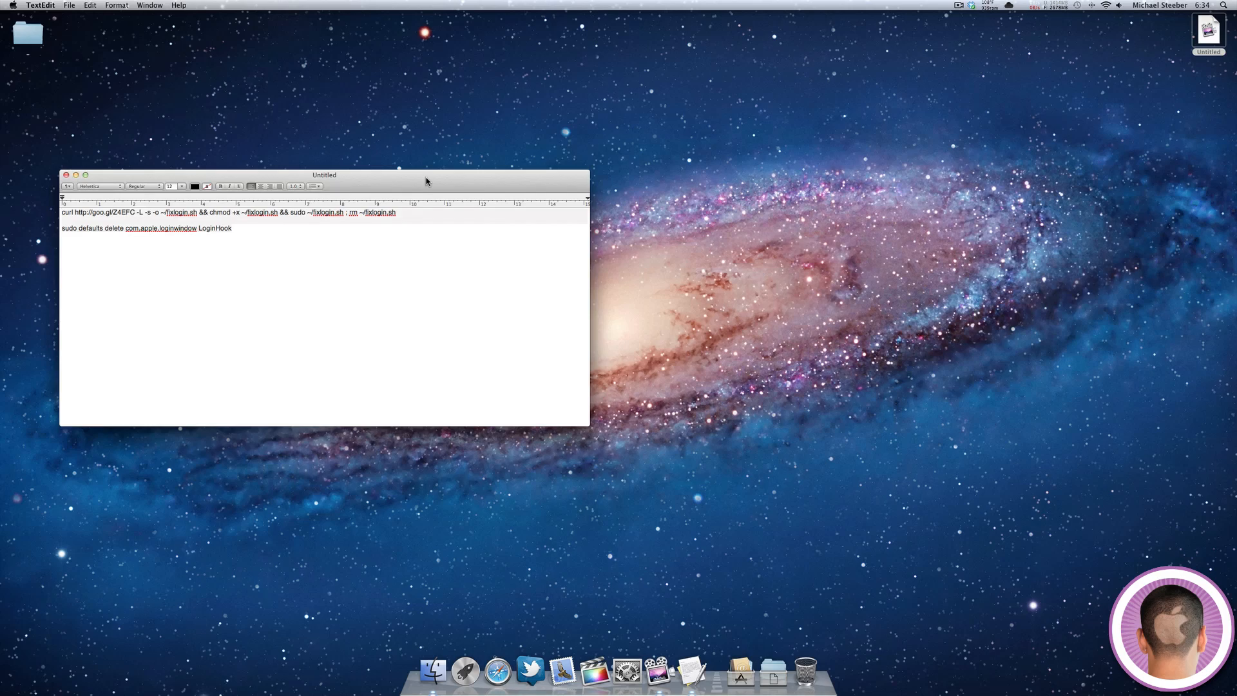
mouse_move(649, 531)
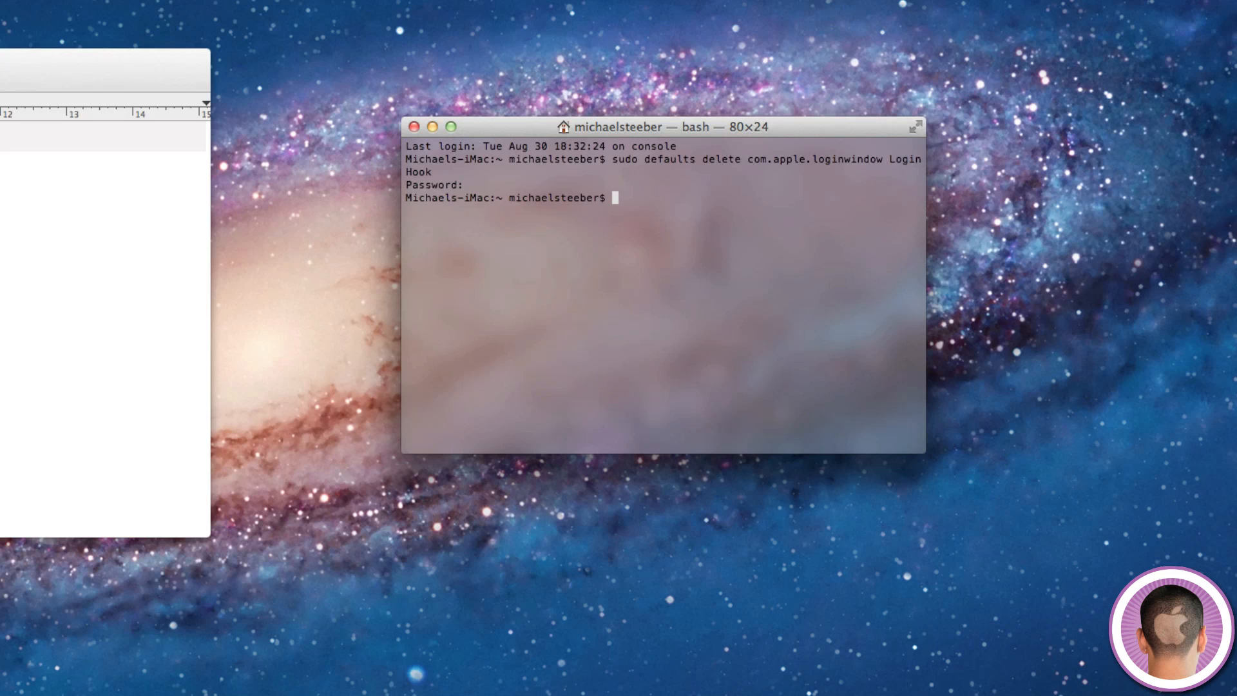
mouse_move(627, 349)
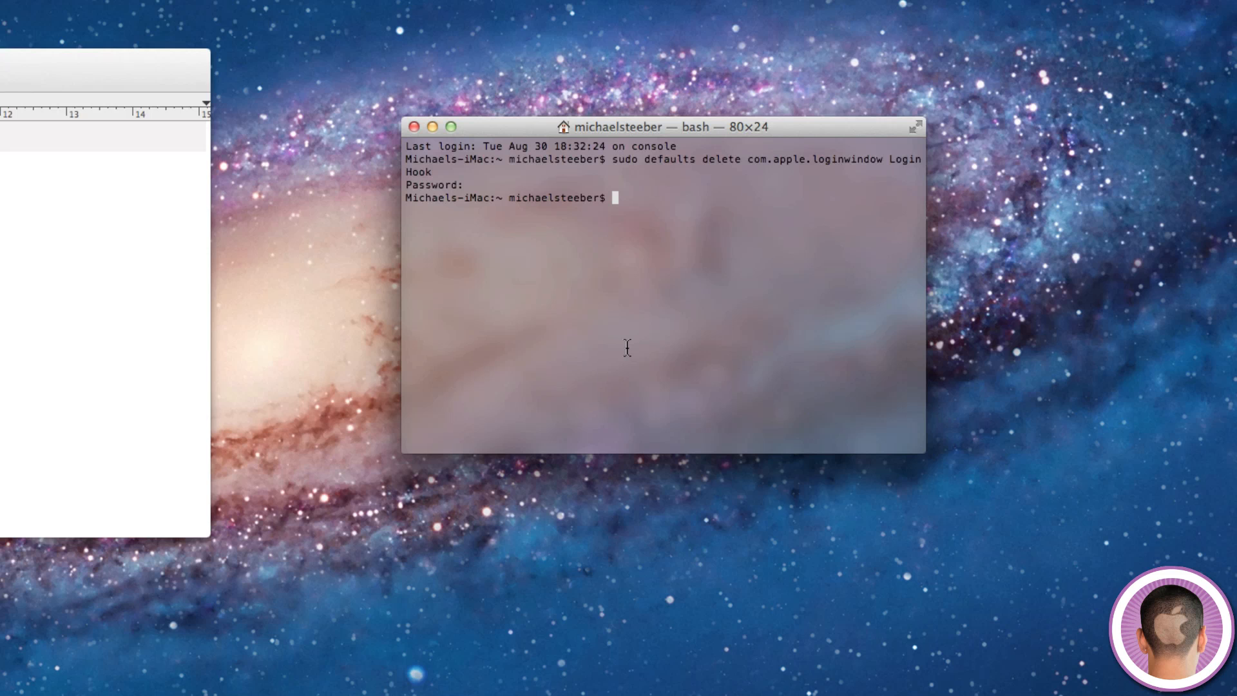